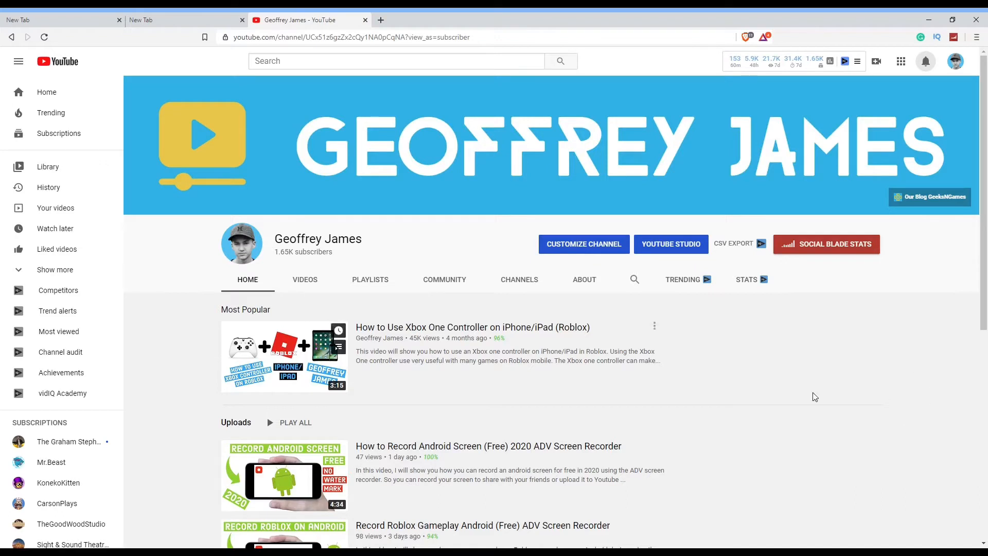
pyautogui.moveTo(887, 365)
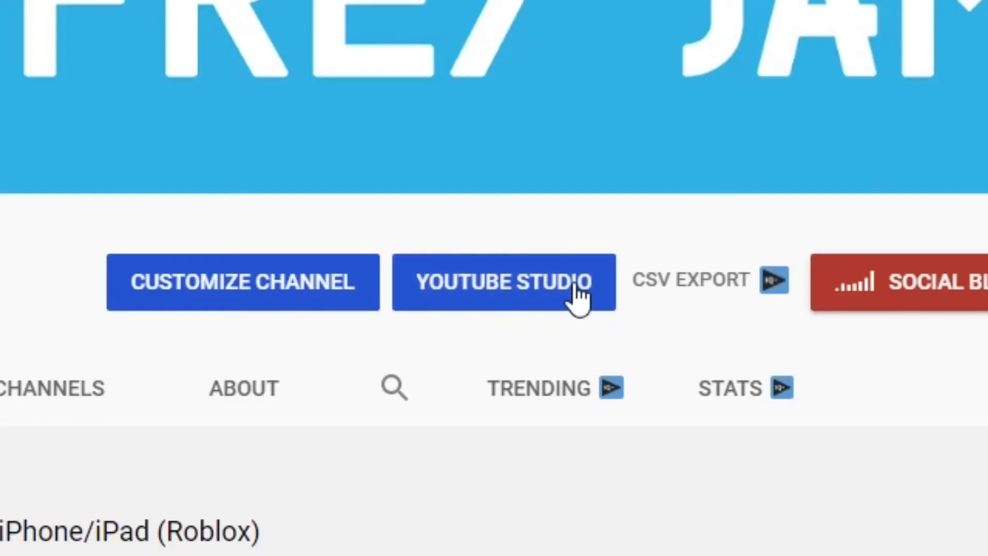
# Step: Open the channel in YouTube Studio from its public page
pyautogui.click(504, 282)
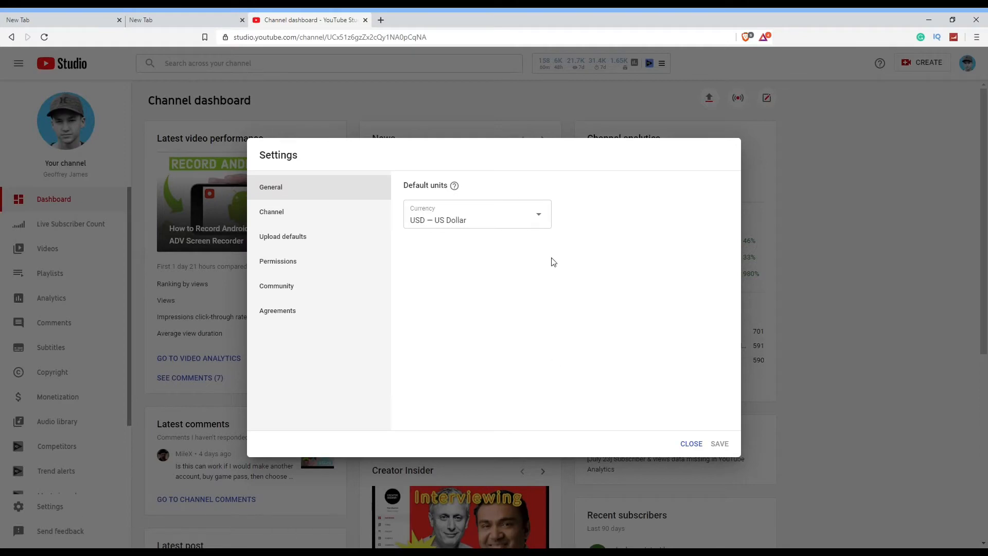
pyautogui.moveTo(410, 181)
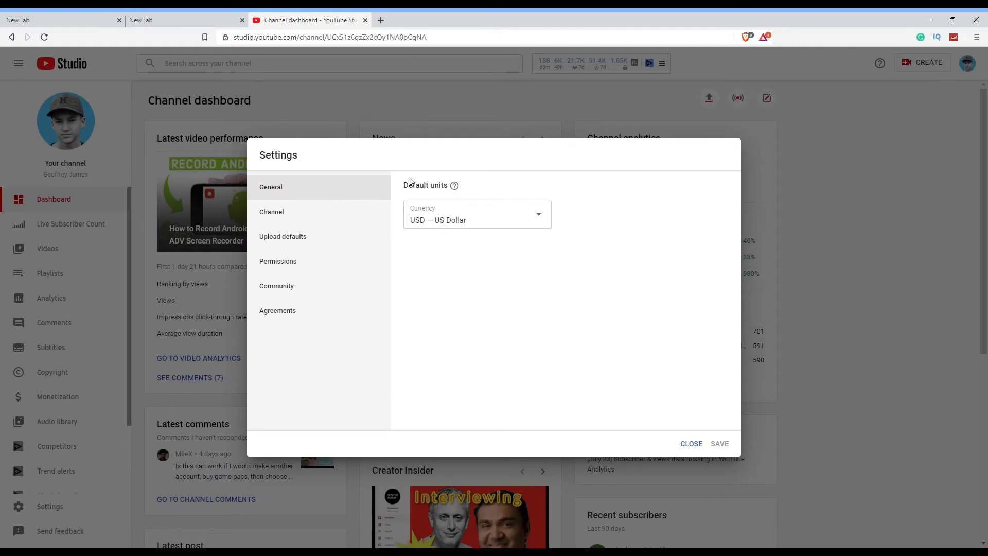
# Step: Show the Channel section of Settings with its basic info and empty keywords field
pyautogui.click(271, 211)
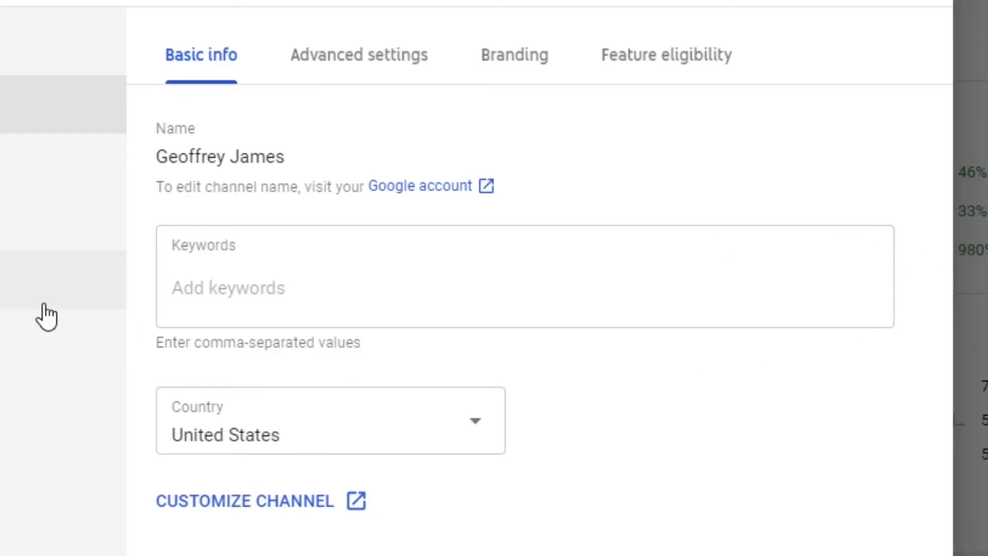
pyautogui.moveTo(864, 277)
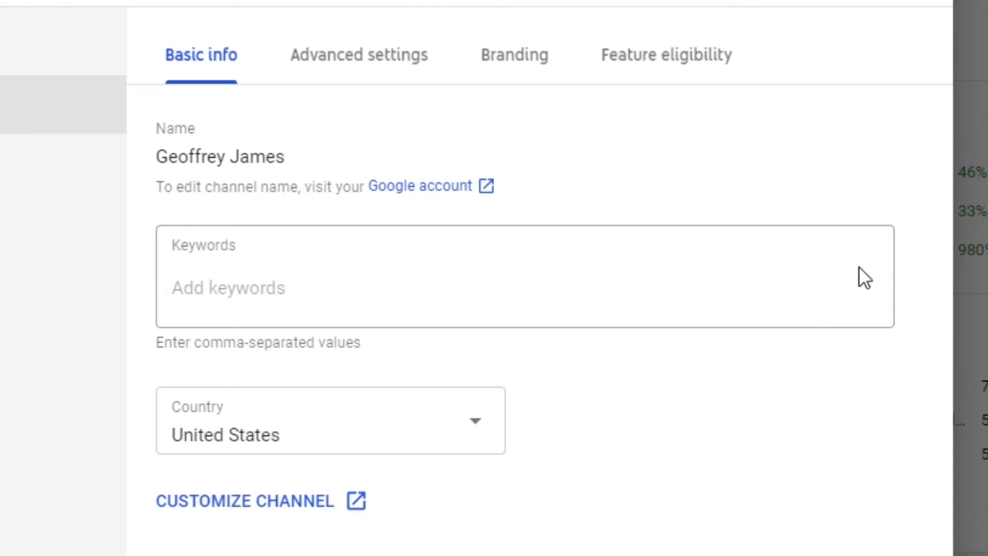
# Step: Enter "technology" in the Keywords field as the channel's first keyword tag
pyautogui.click(504, 287)
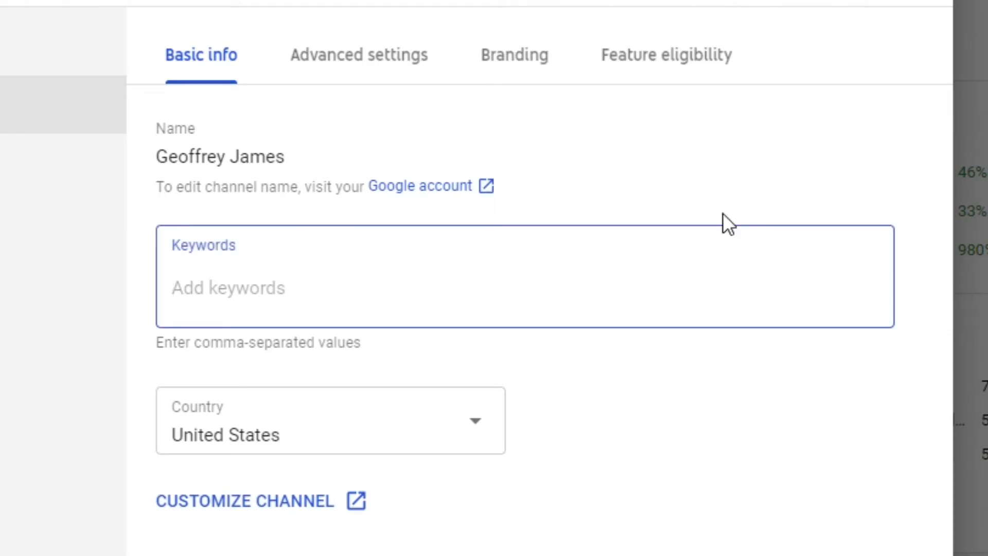
pyautogui.moveTo(769, 156)
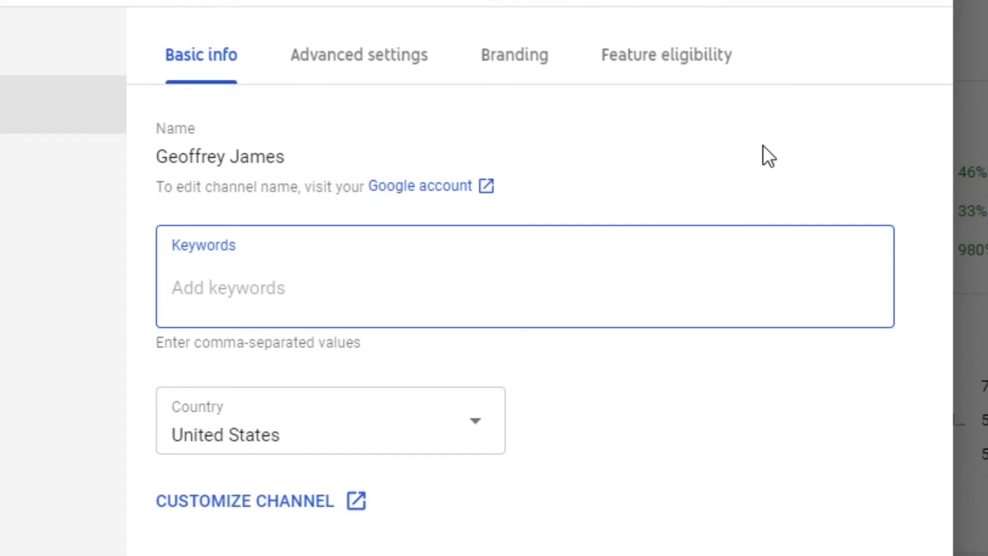
pyautogui.write('technolo')
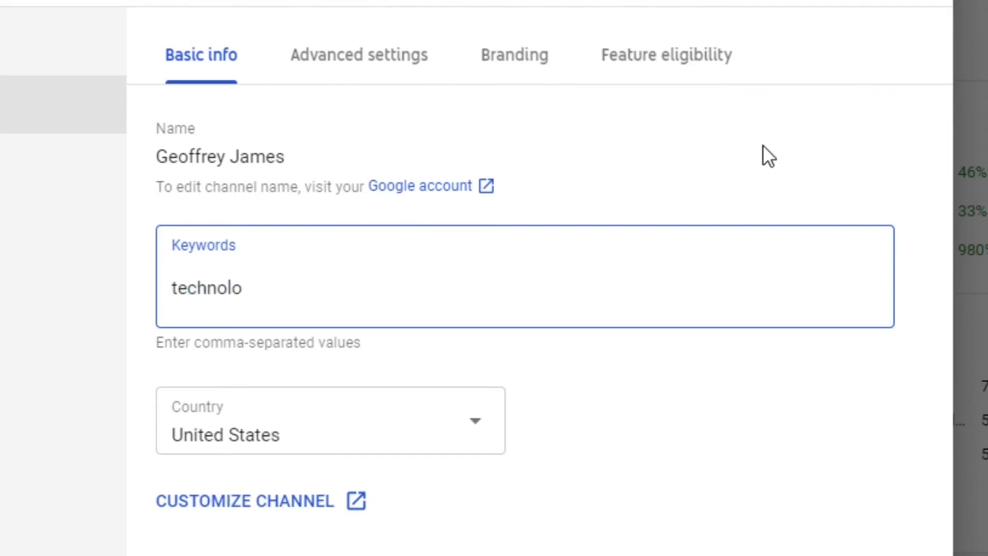
pyautogui.write('gy')
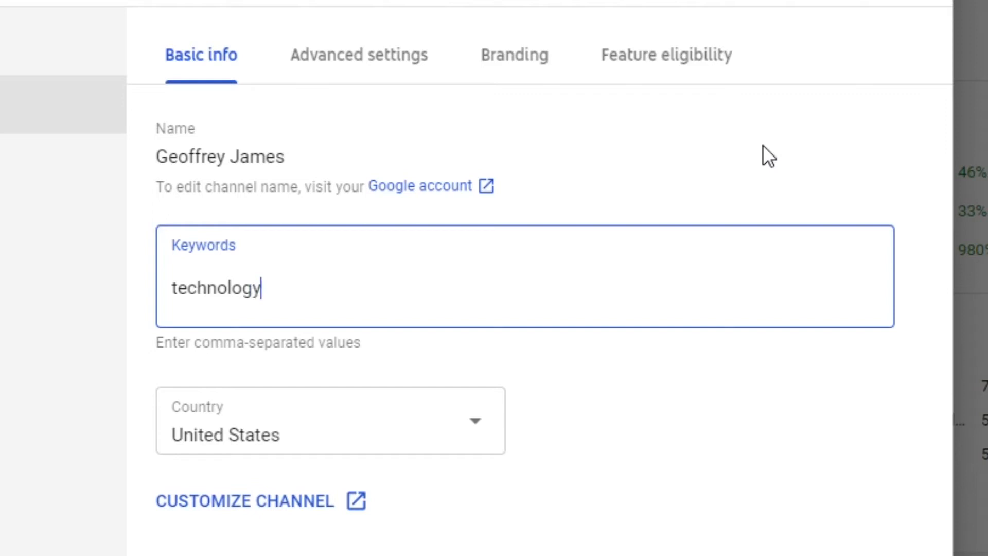
pyautogui.press('enter')
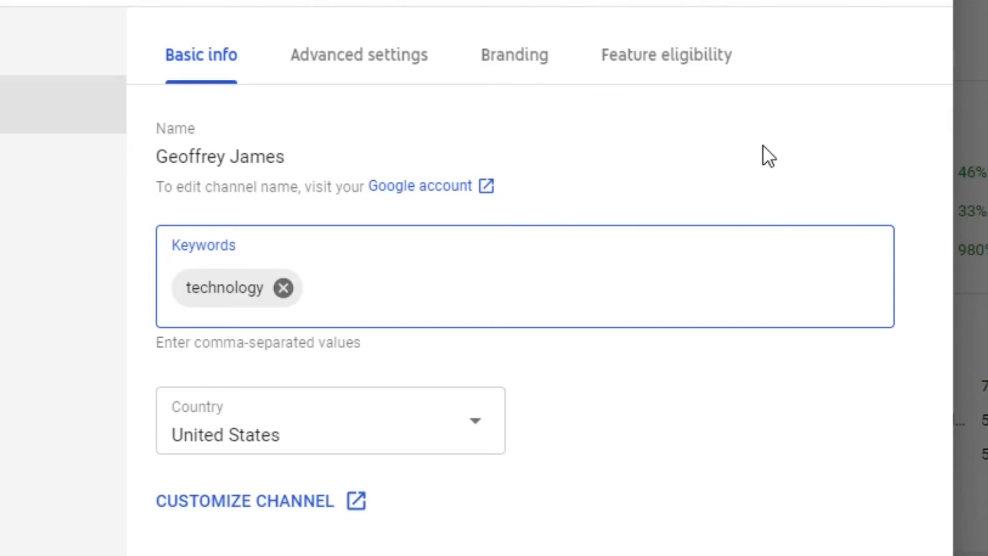
# Step: Add the keywords tutorials, tech reviews, roblox tutorials and youtube tutorials as tags
pyautogui.write('t')
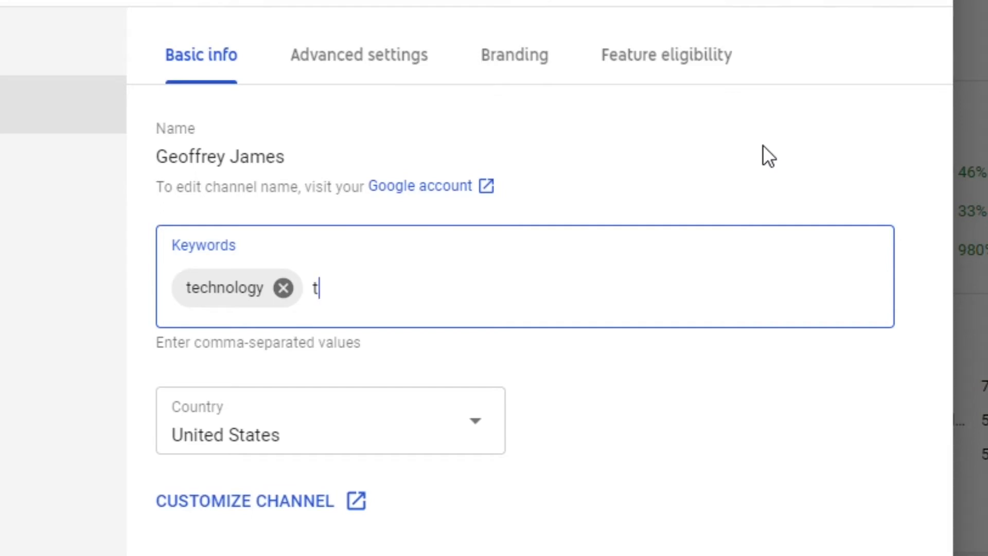
pyautogui.write('utorials')
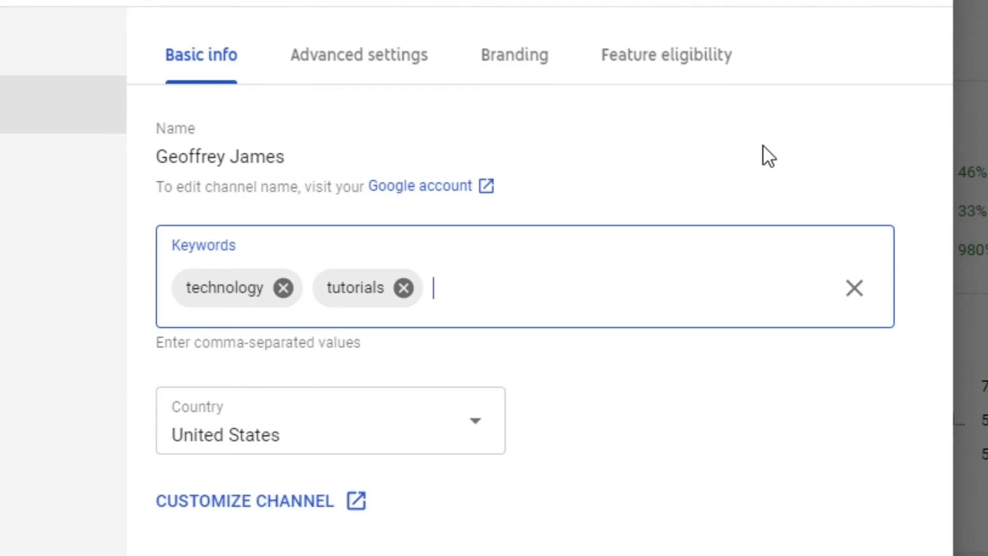
pyautogui.write('tech reviews')
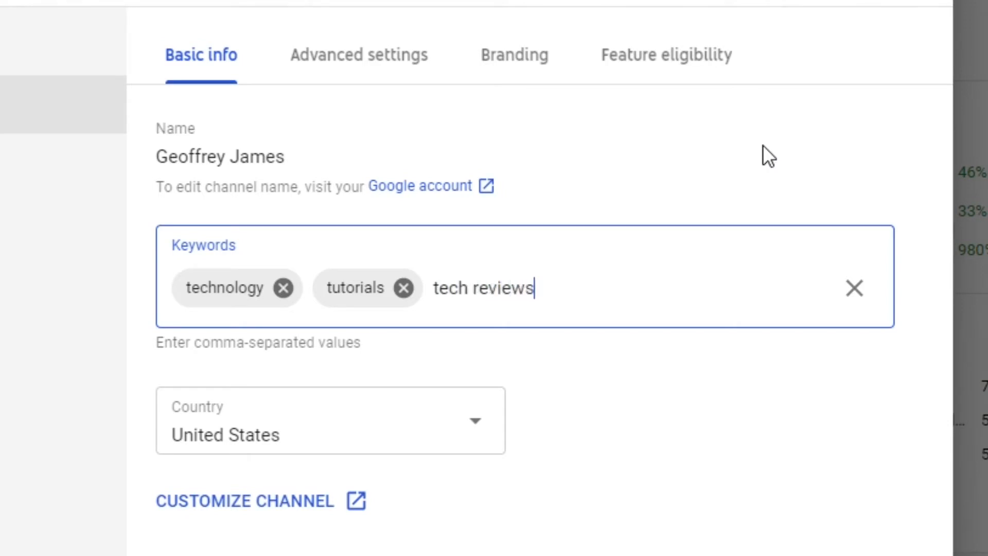
pyautogui.press('enter')
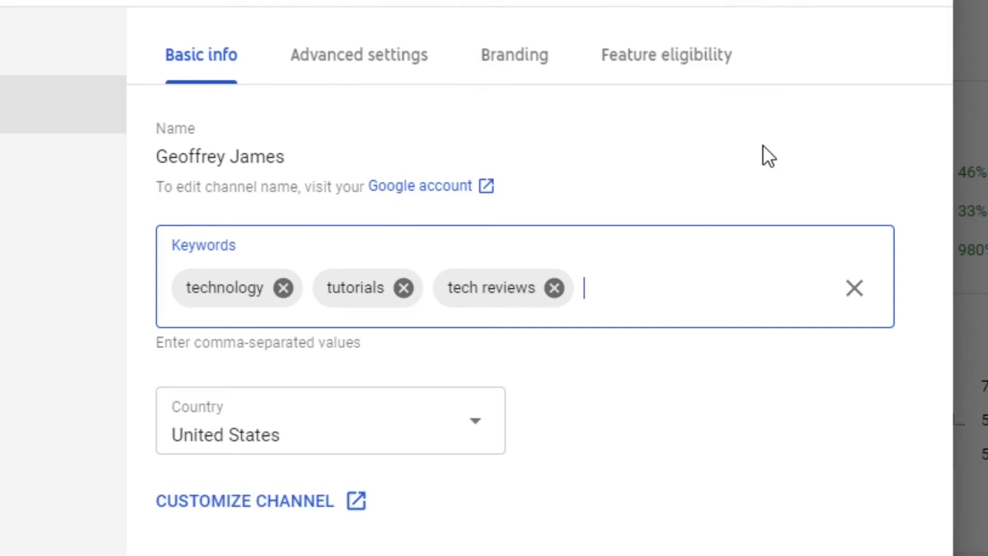
pyautogui.write('roblox tutorials, youtube tutorials,')
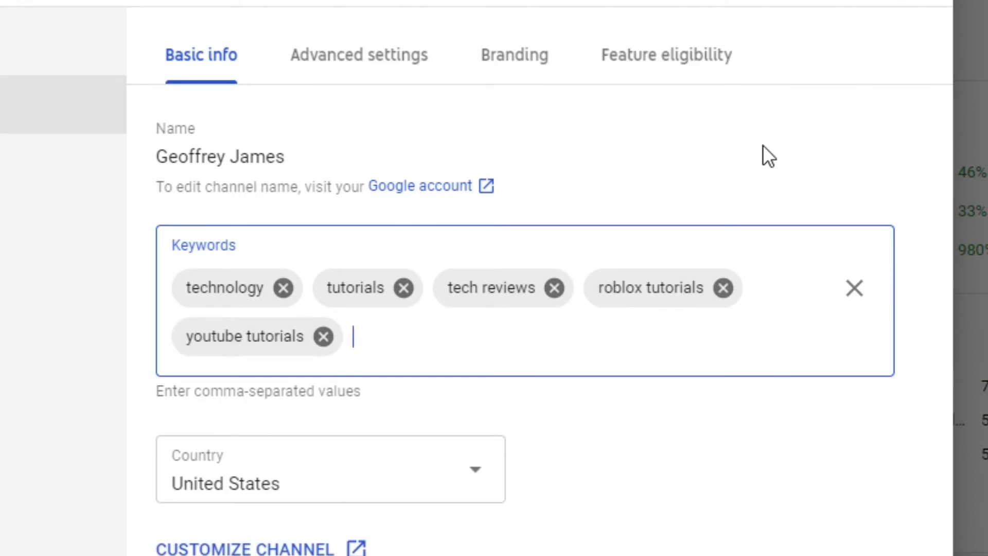
pyautogui.moveTo(351, 106)
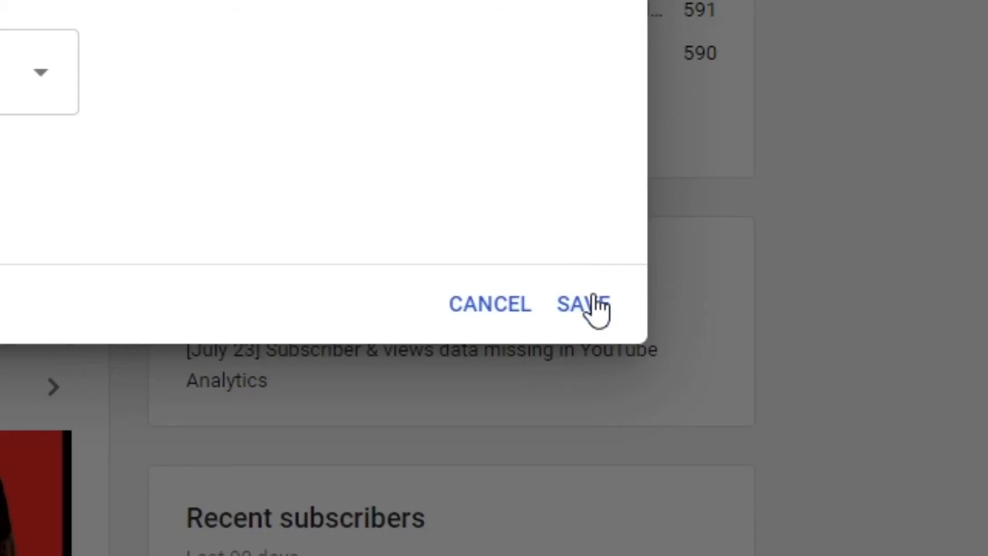
# Step: Save the channel keyword changes and return to the dashboard
pyautogui.click(577, 304)
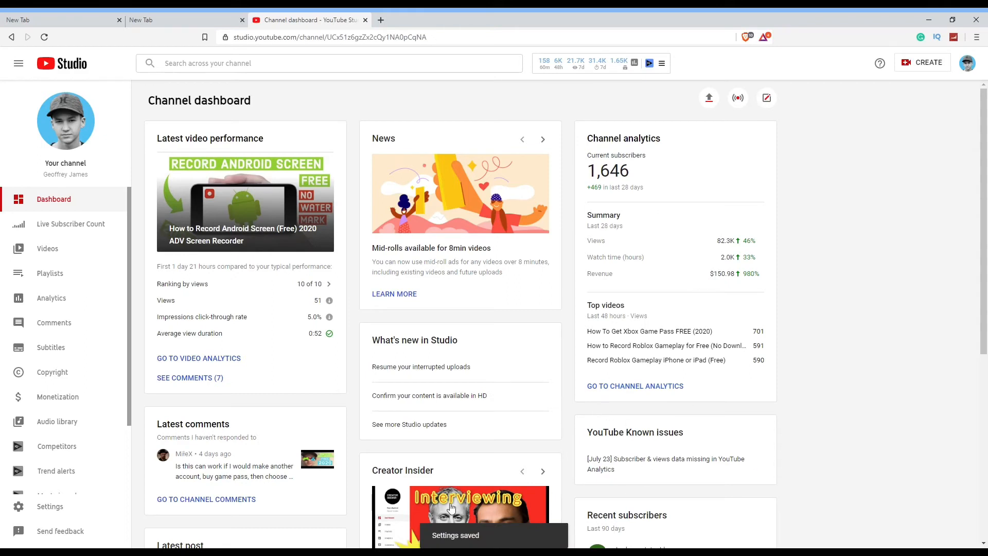
pyautogui.moveTo(793, 188)
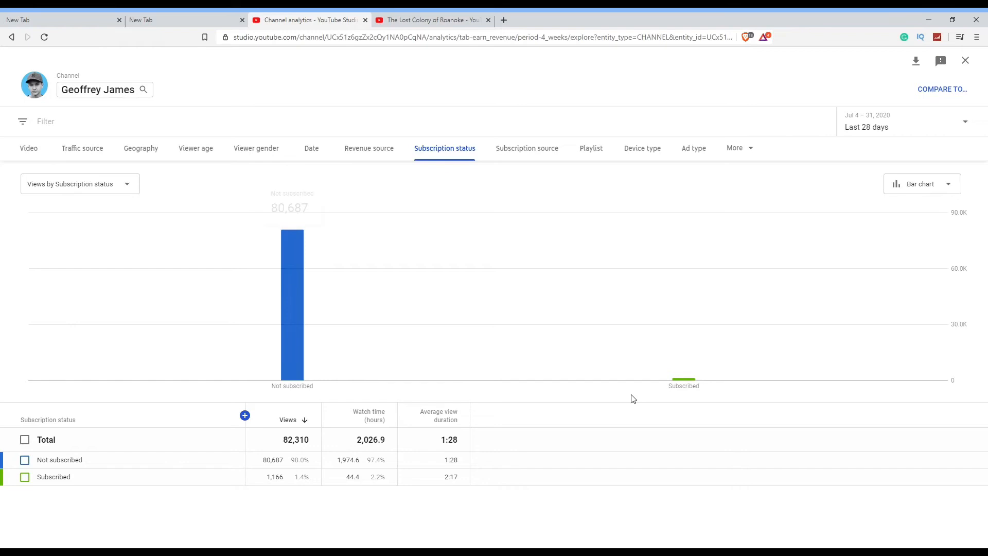
pyautogui.moveTo(980, 240)
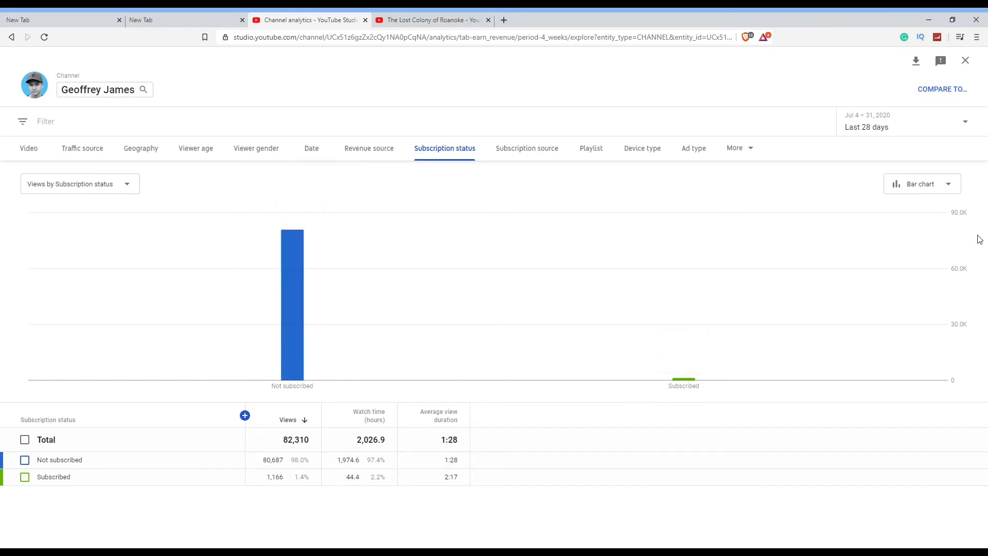
pyautogui.moveTo(684, 375)
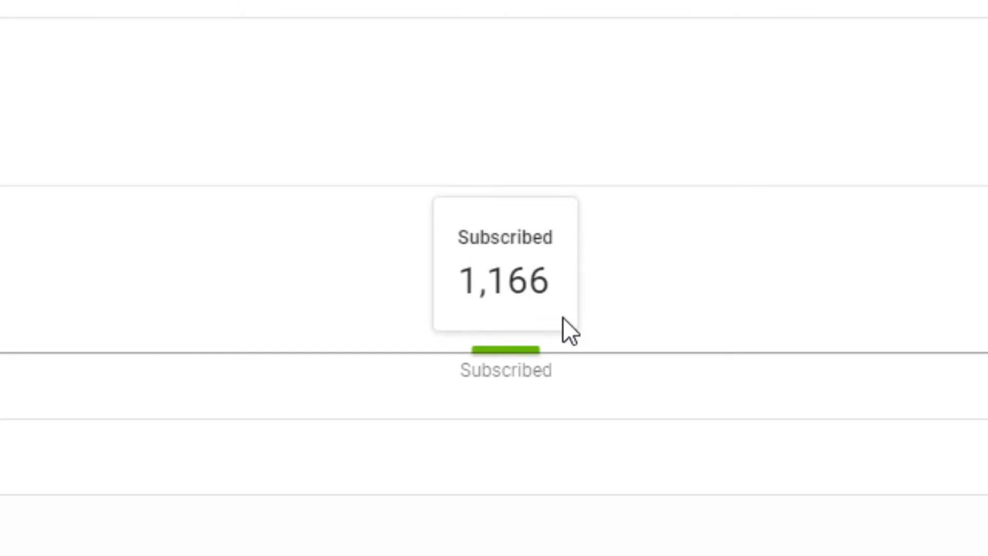
pyautogui.moveTo(528, 362)
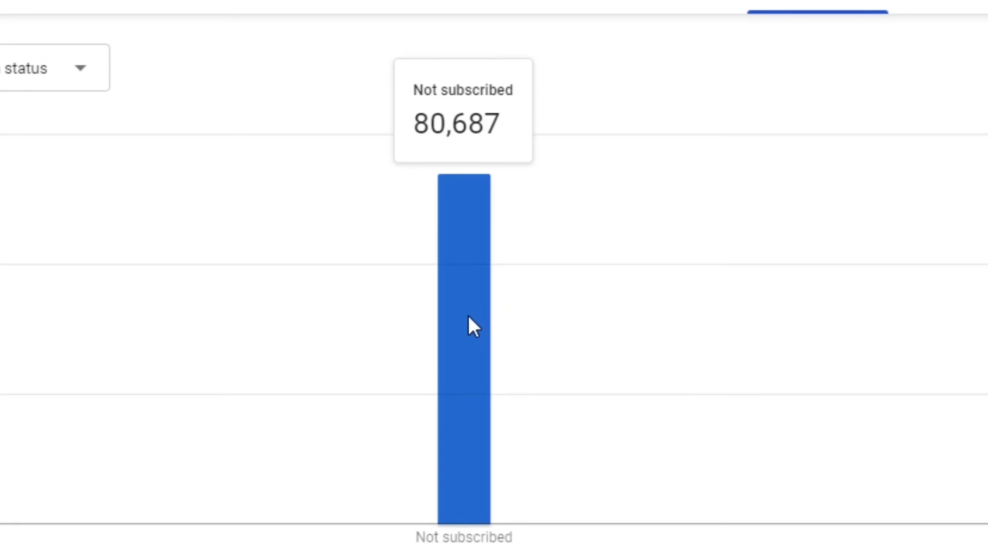
pyautogui.moveTo(469, 447)
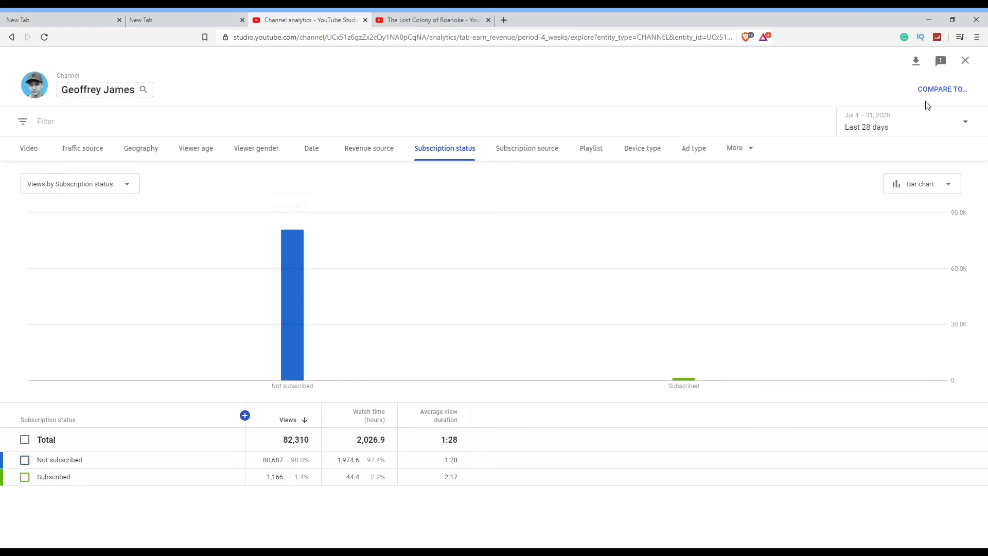
pyautogui.moveTo(328, 360)
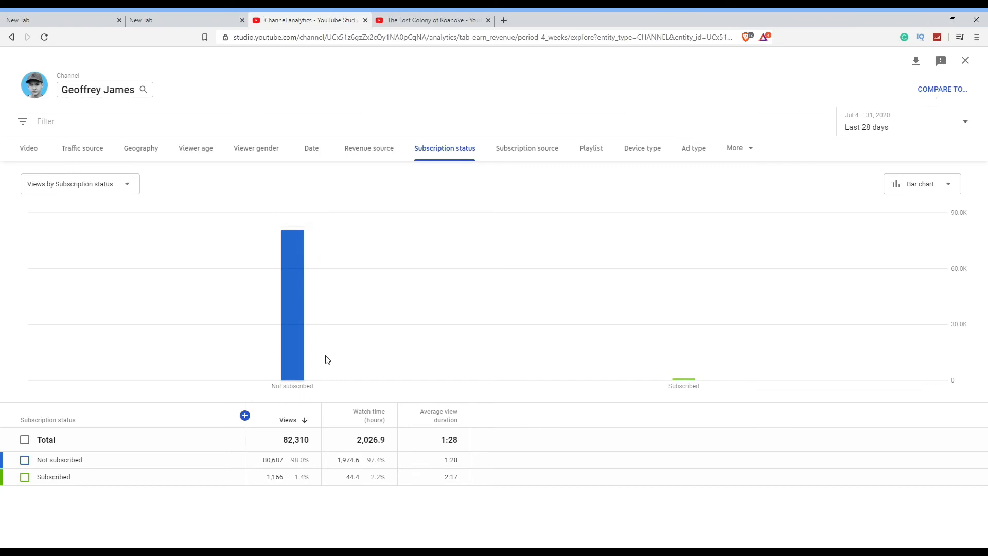